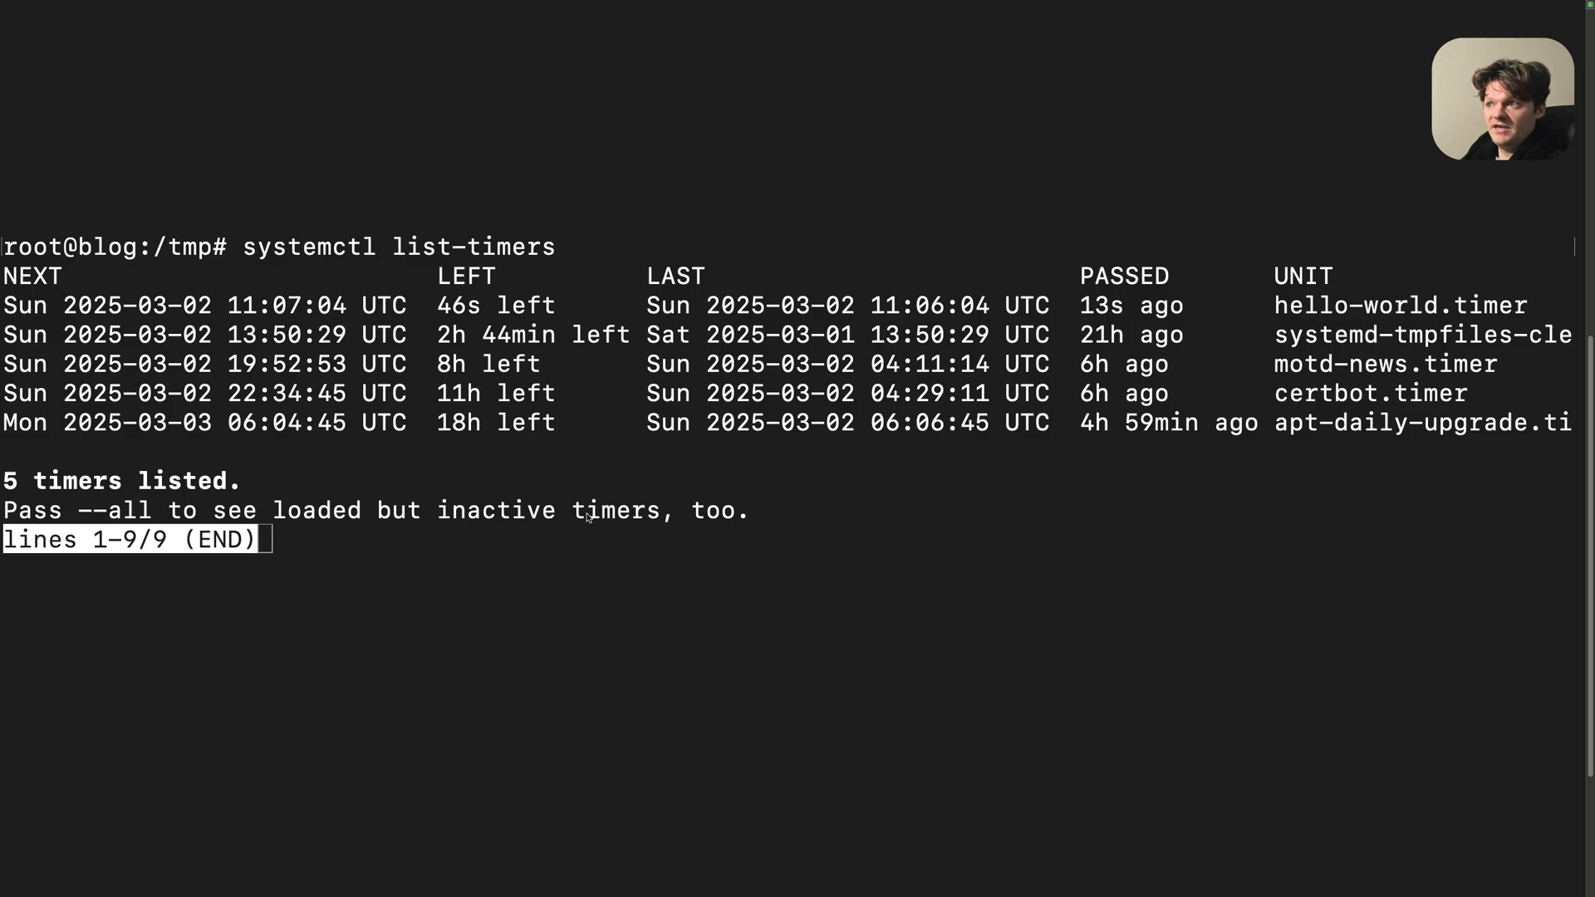
Review the systemd-tmpfiles timers and highlight the cleanup timer's last run time
double_click(188, 246)
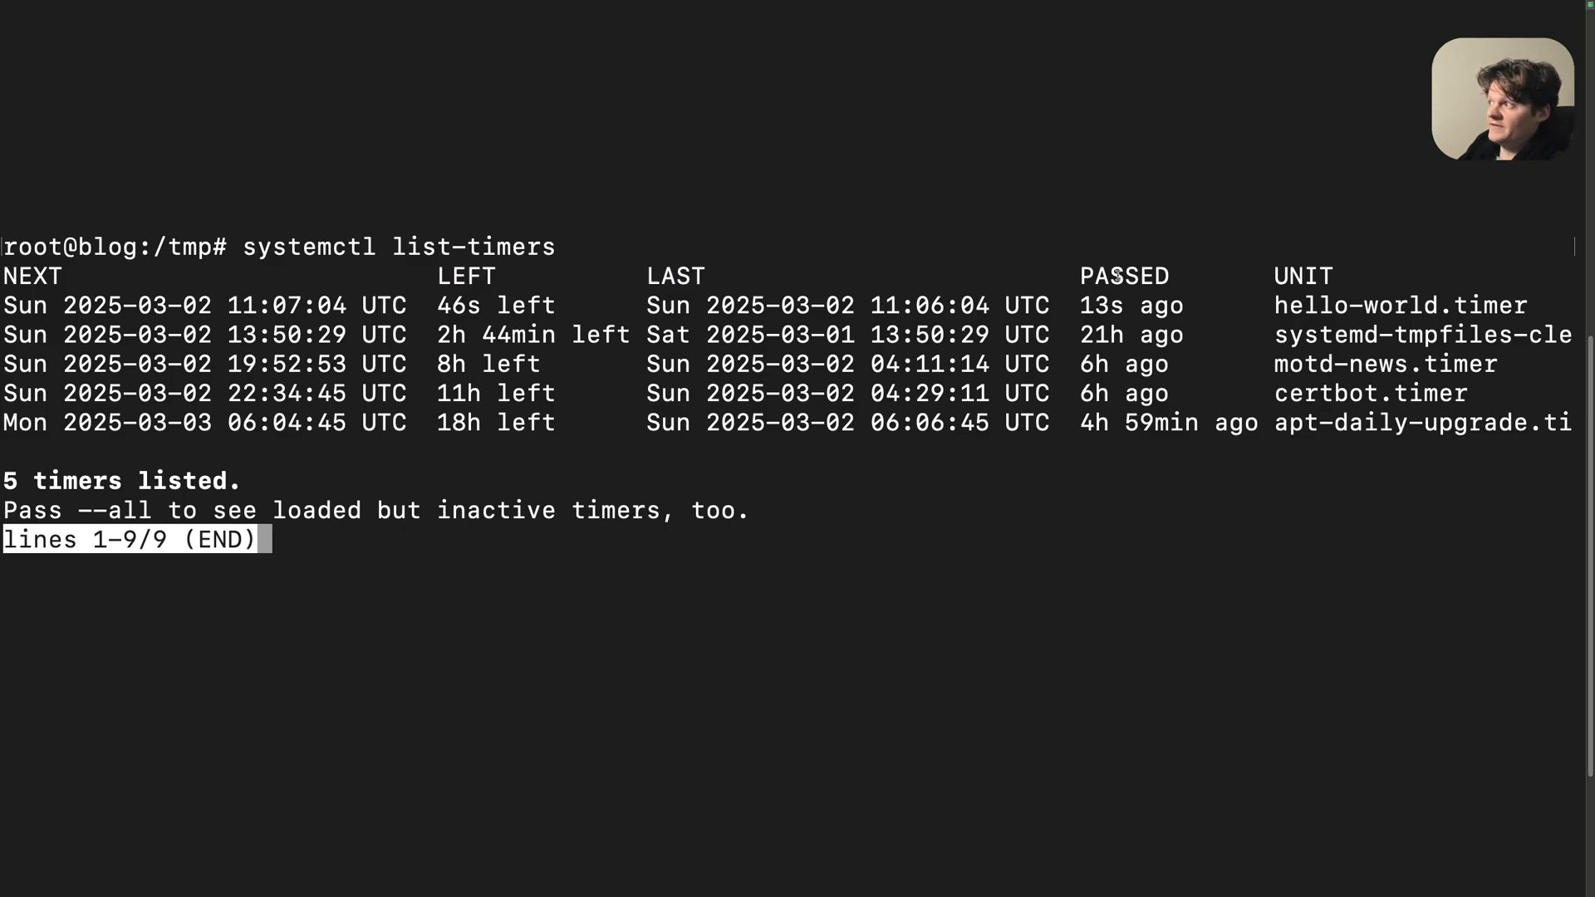
double_click(1123, 276)
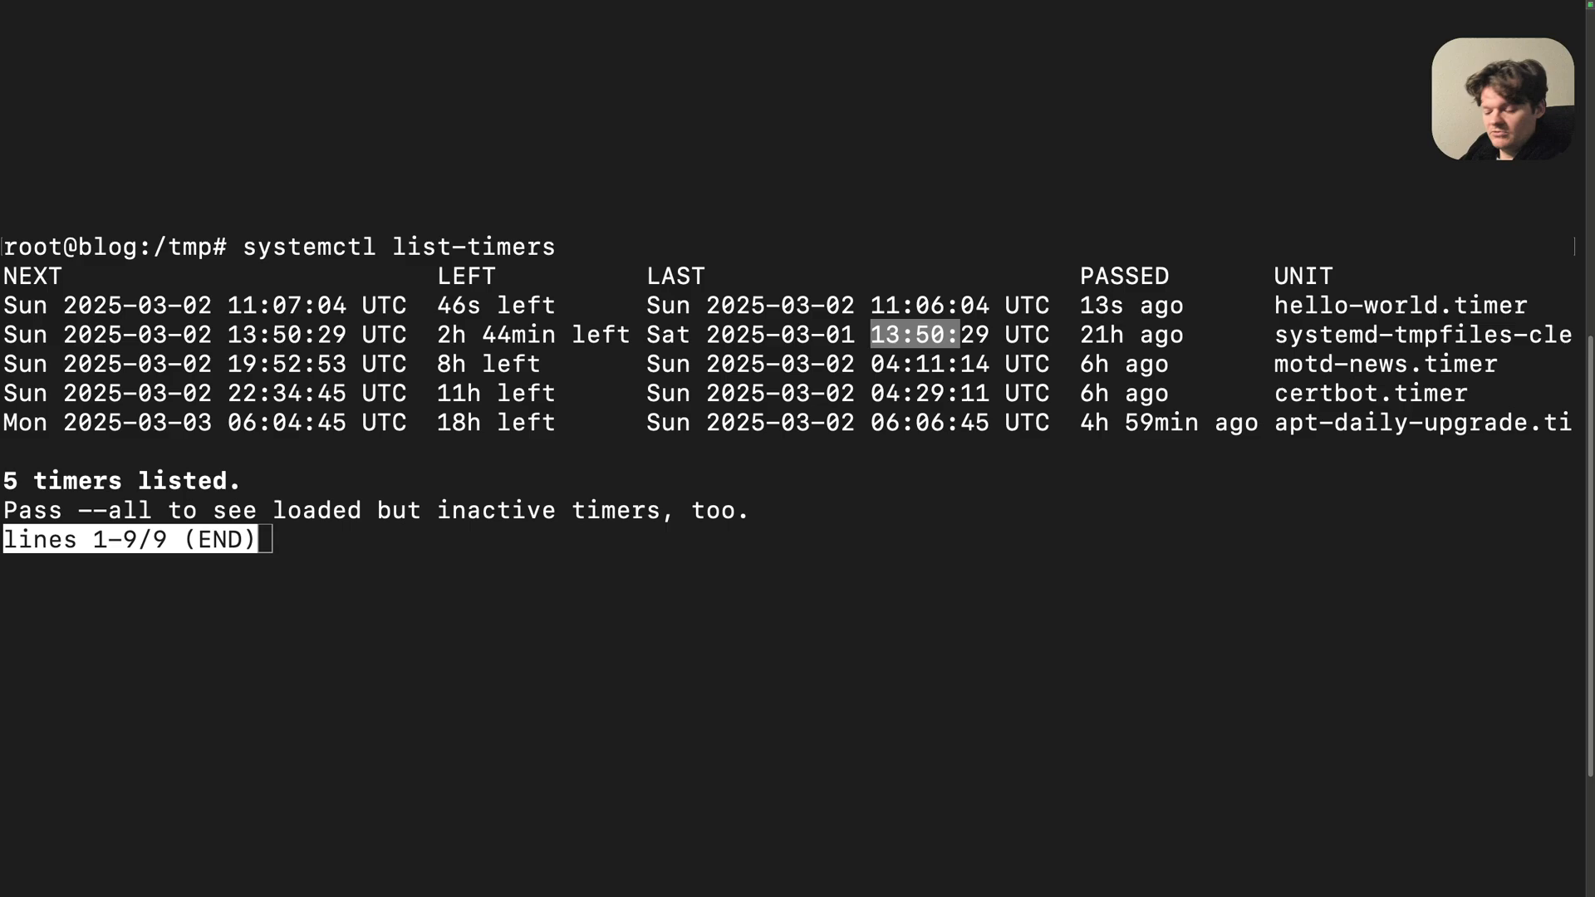
scroll(up, 3)
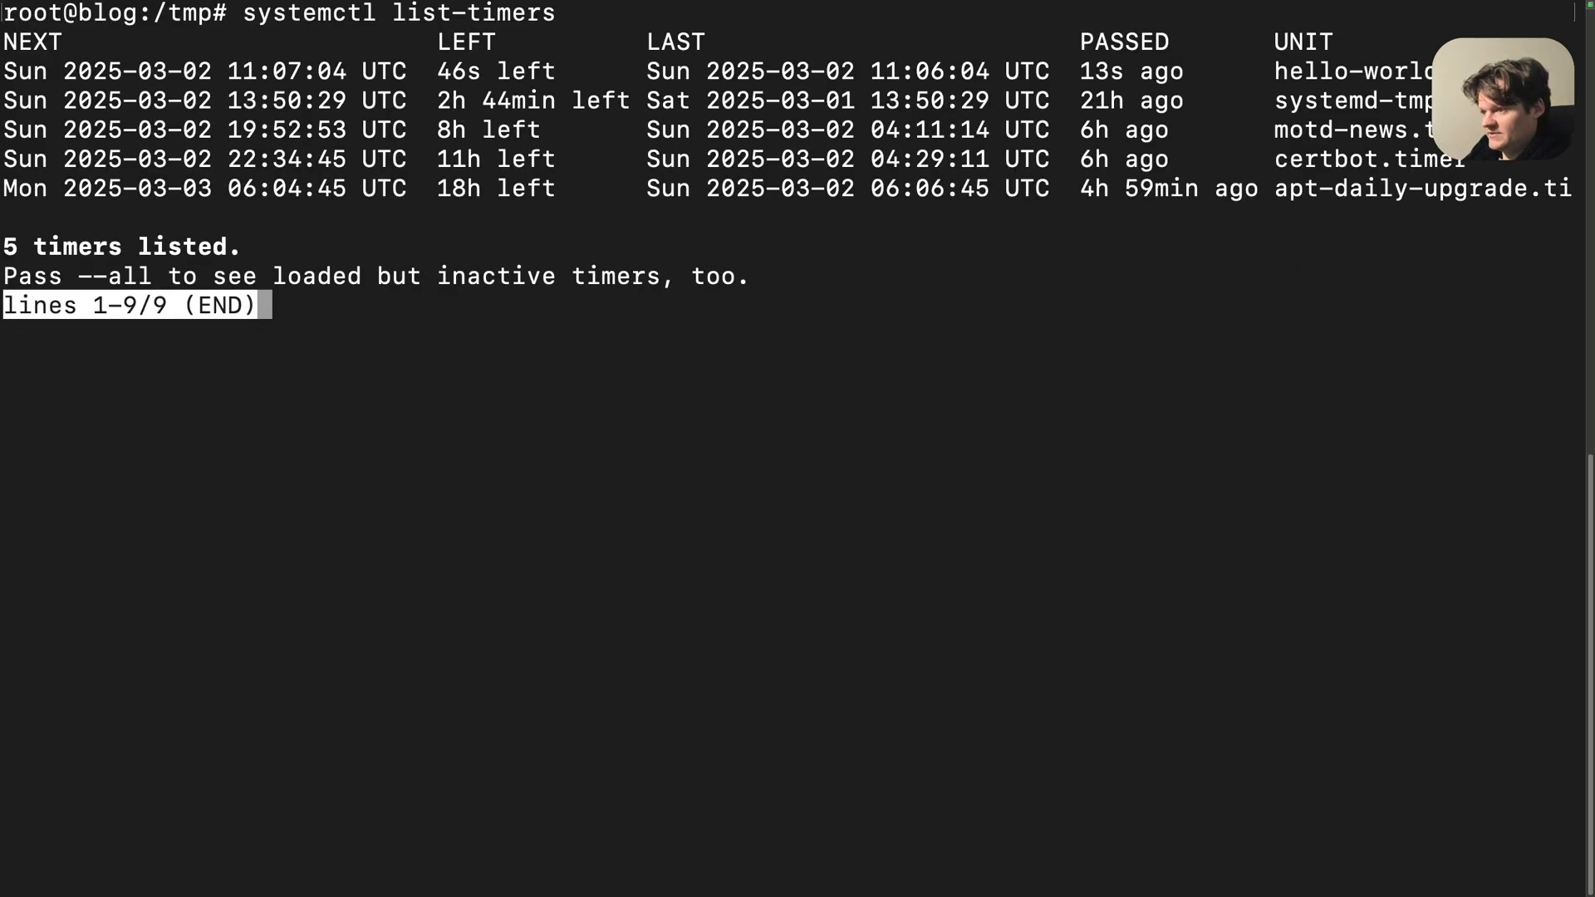
Show the journal for systemd-tmpfiles-clean.service, then enter the /usr/lib/tmpfiles.d/tmp.conf path
text(journalctl -u systemd-tmpfiles-clean.service)
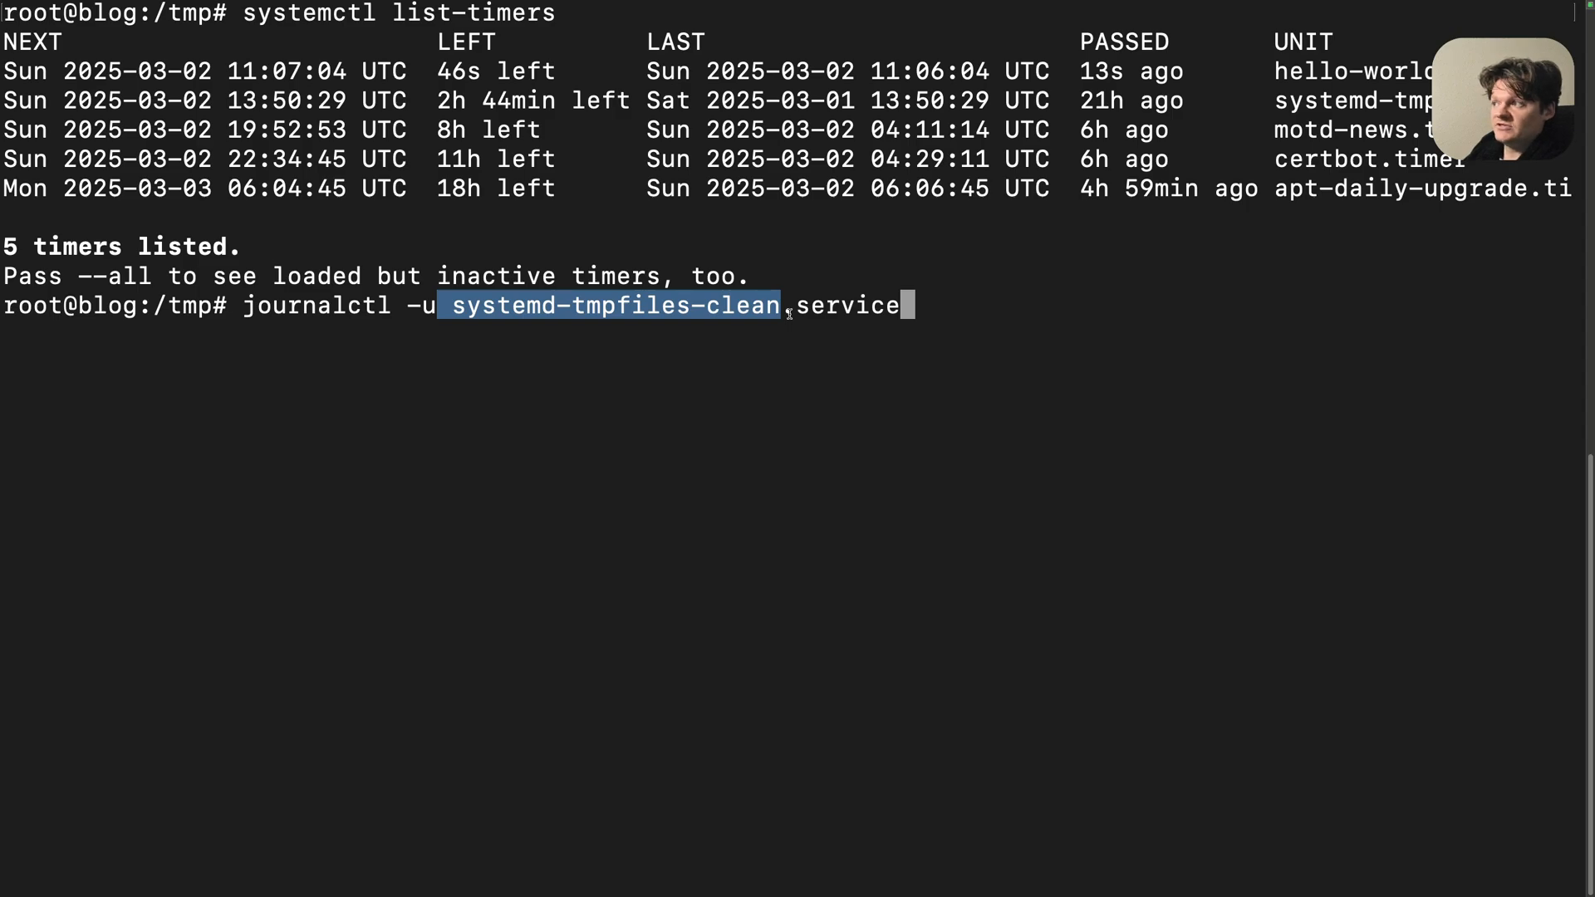
key(Return)
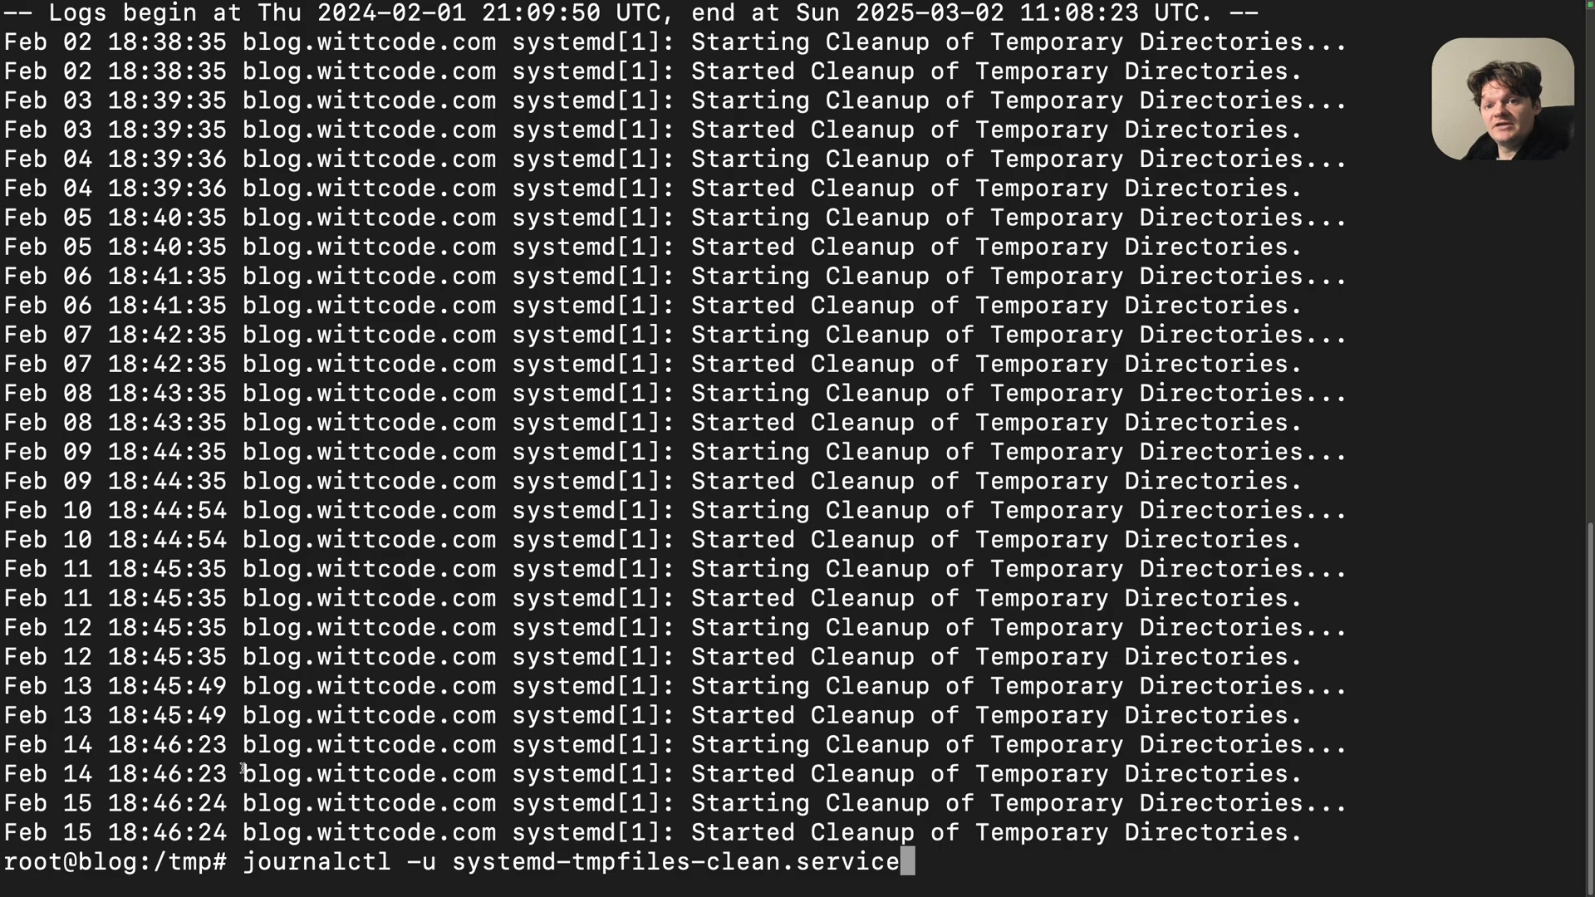
mouse_move(338, 726)
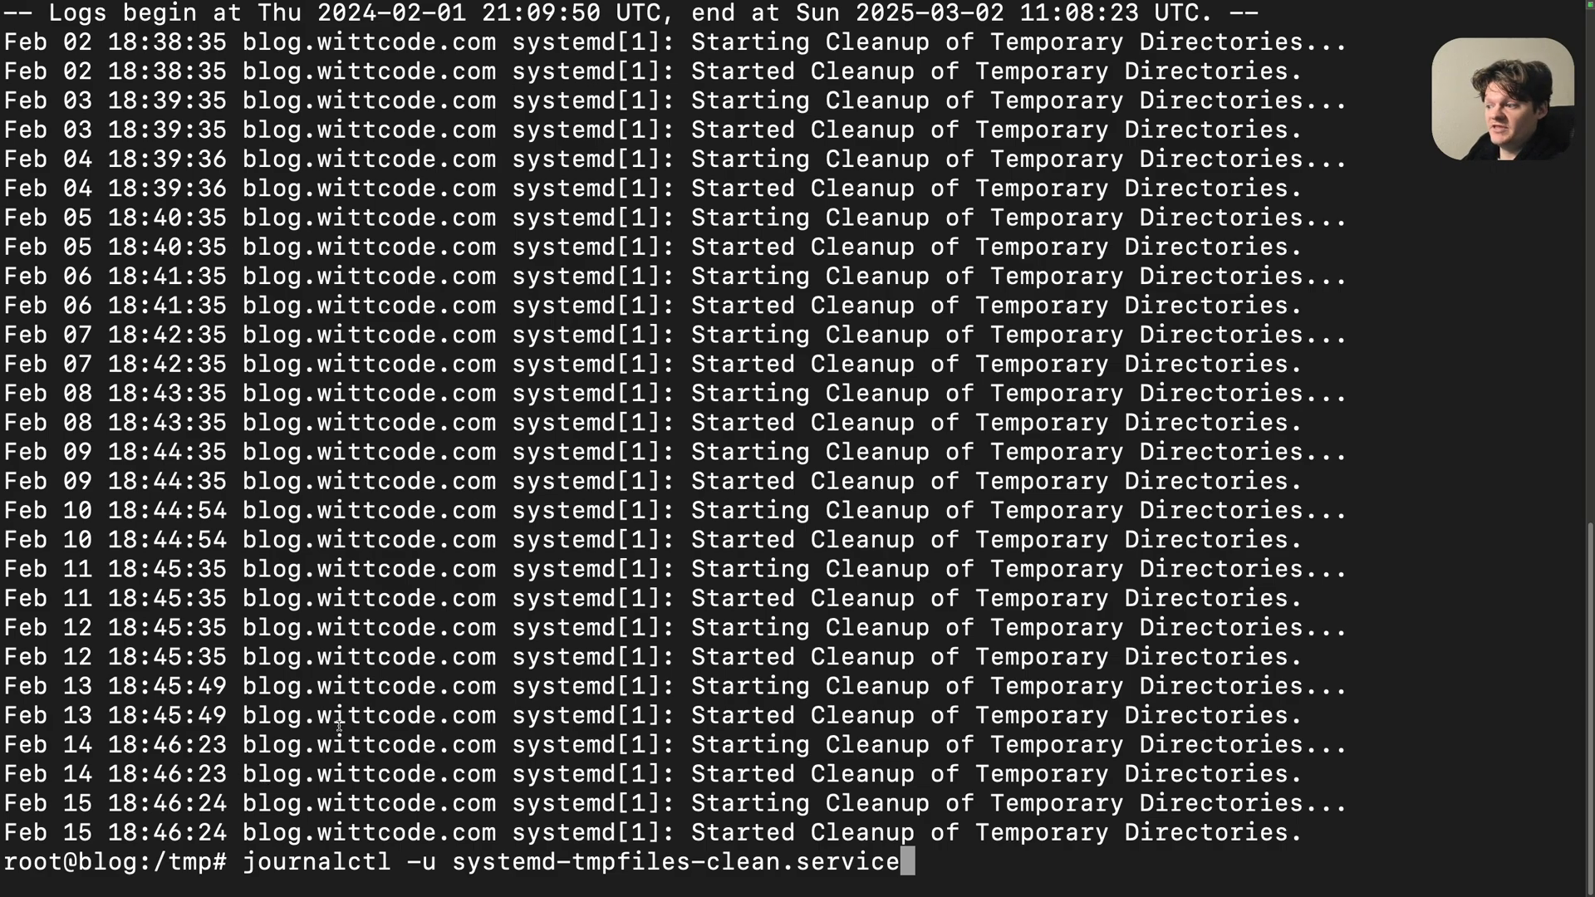
mouse_move(150, 434)
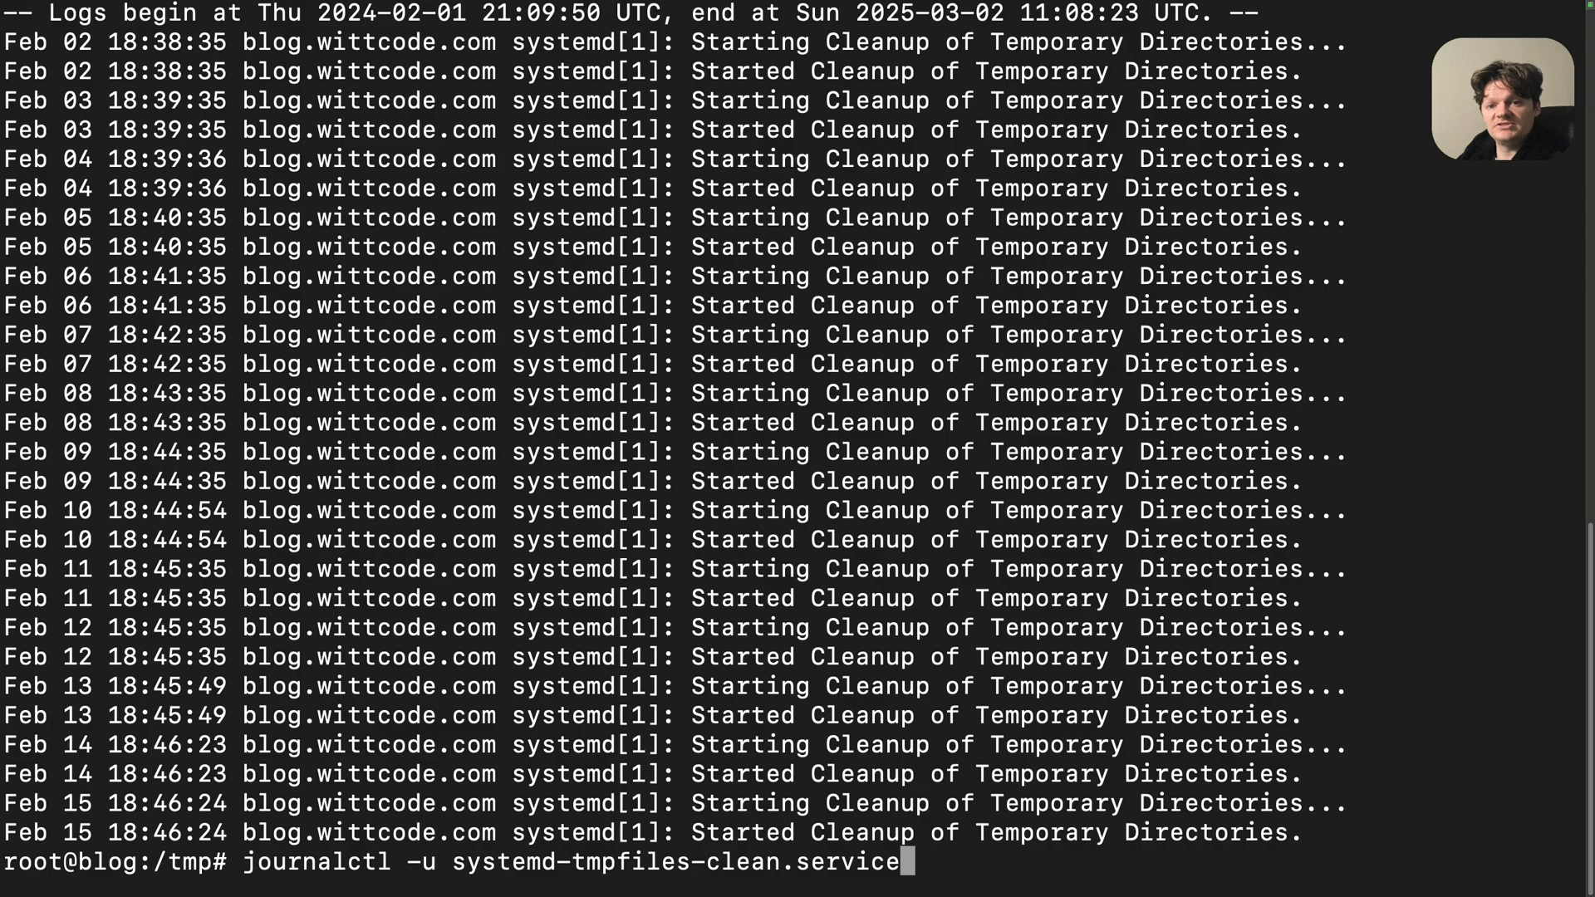
text(/usr/lib/tmpfiles.d/tmp.conf)
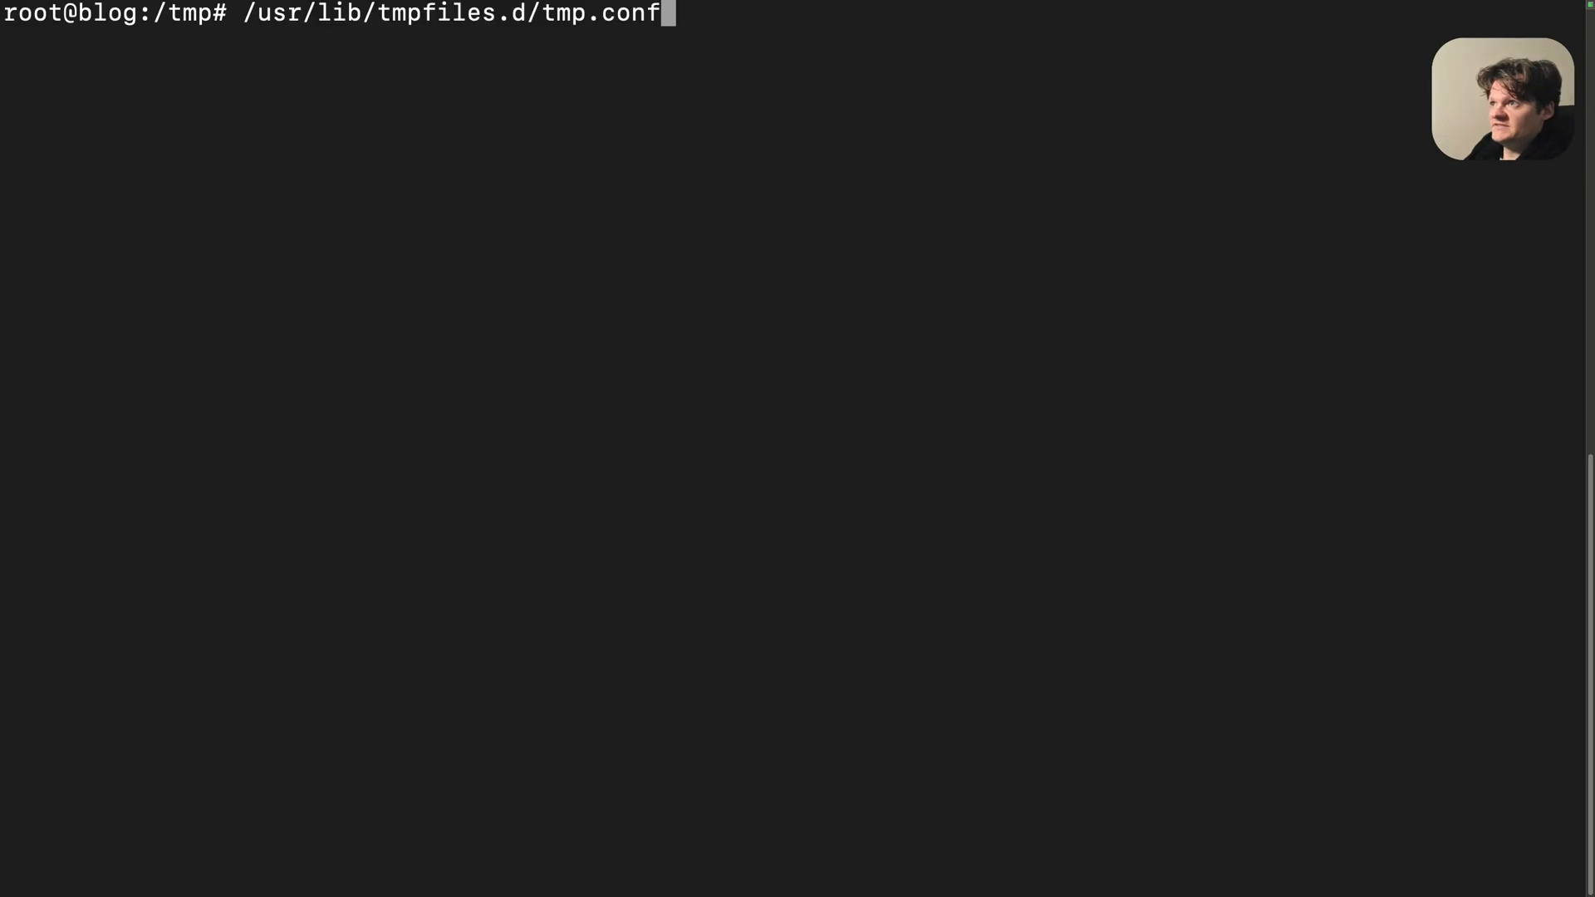
Change into /usr/lib/tmpfiles.d and list its configuration files
text(cd )
key(Return)
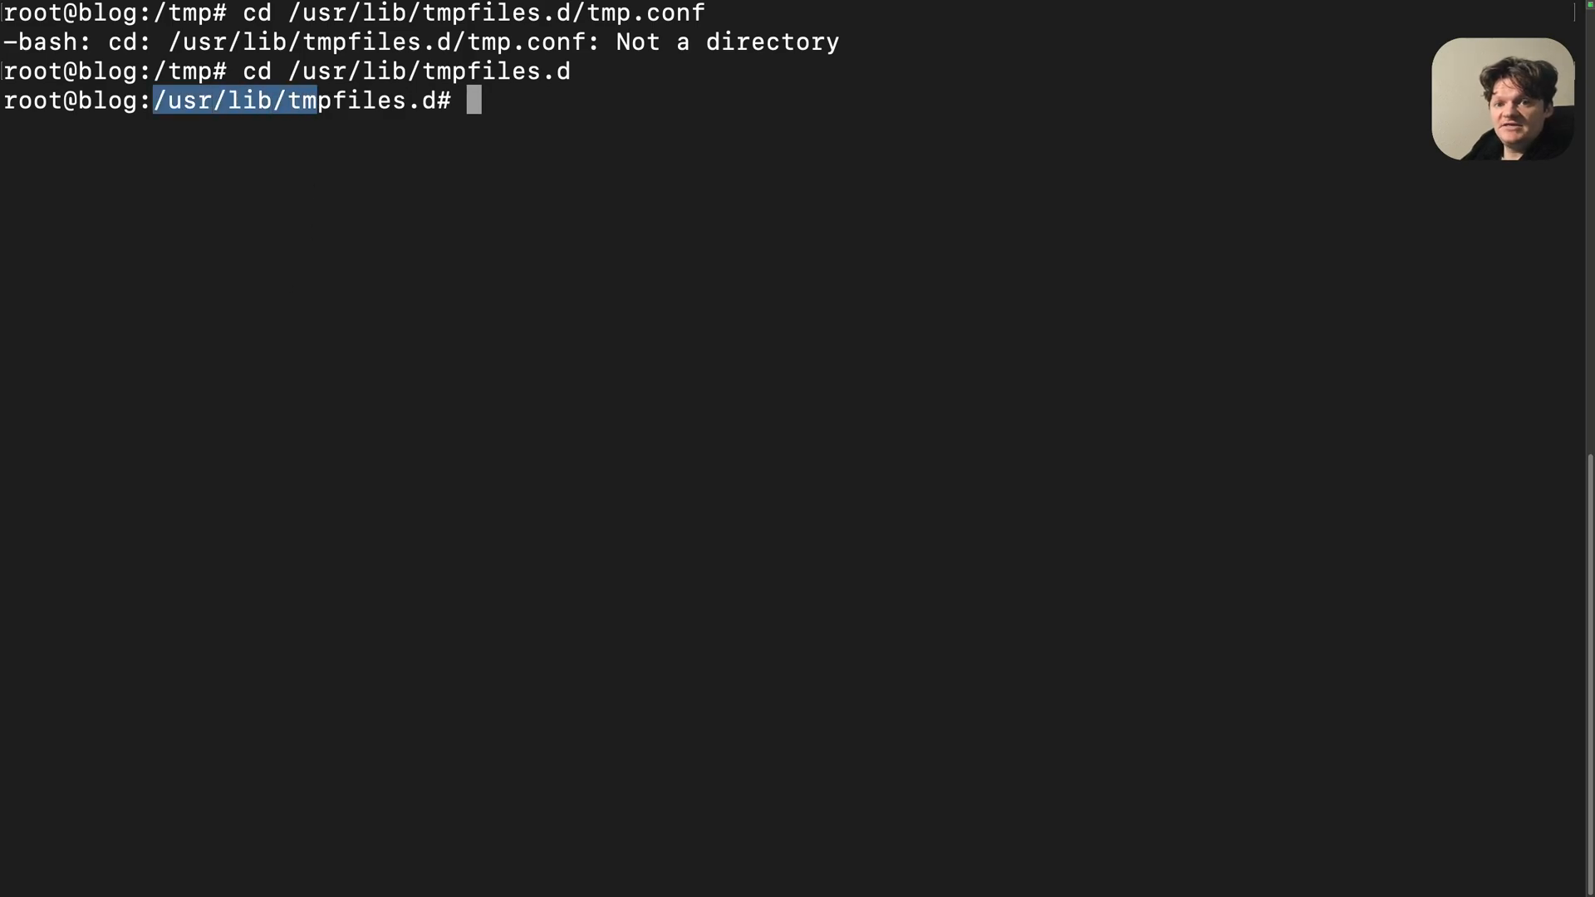
text(l)
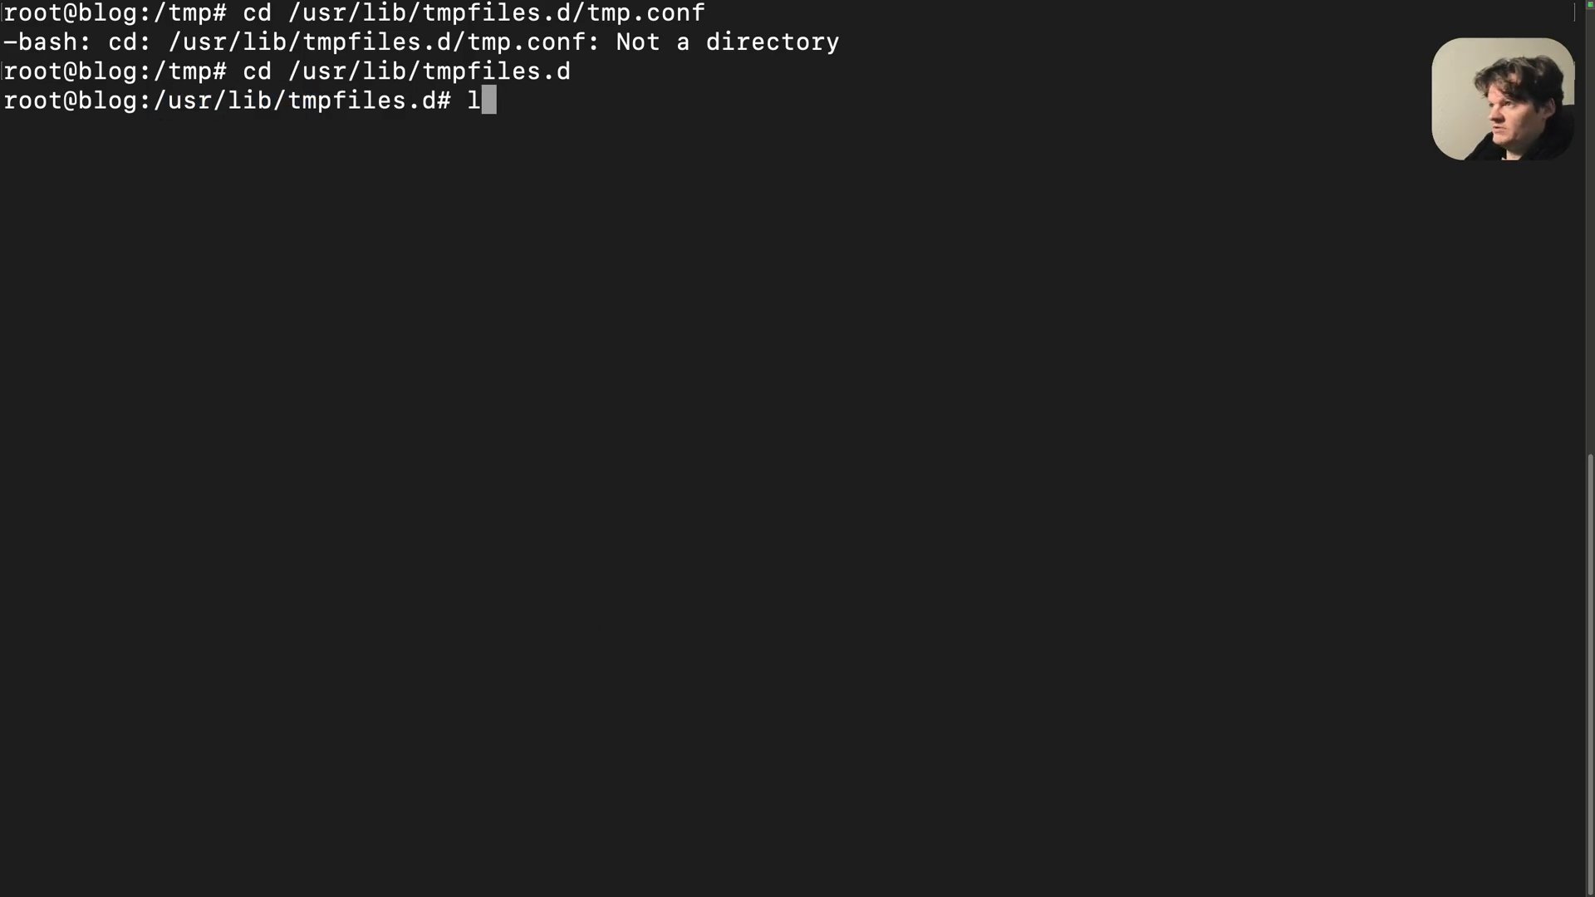
key(Return)
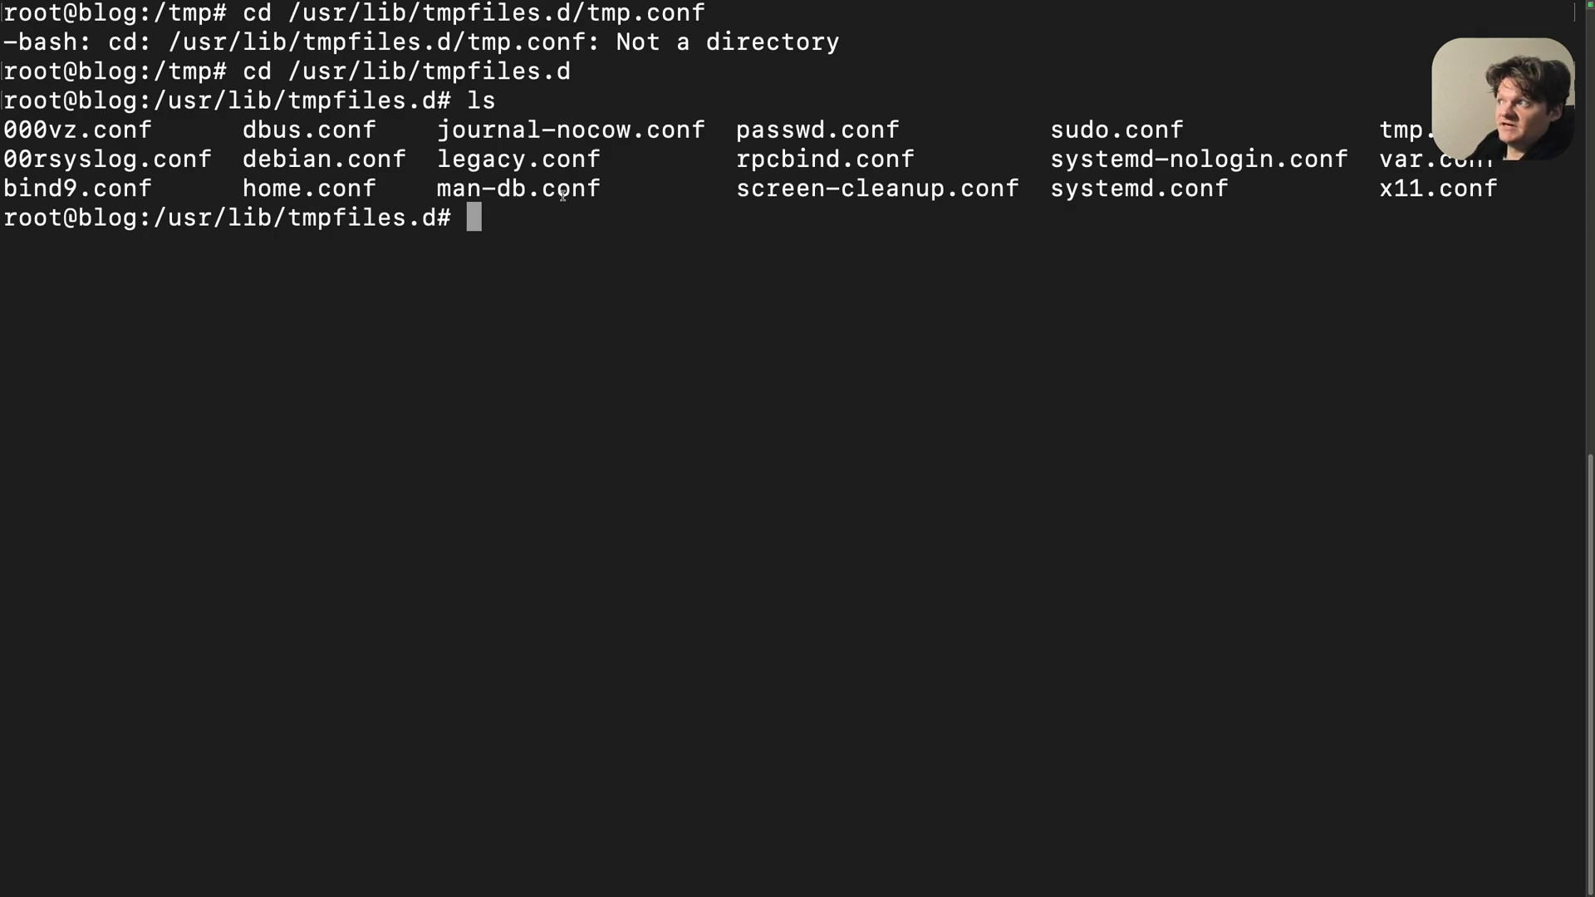
mouse_move(720, 388)
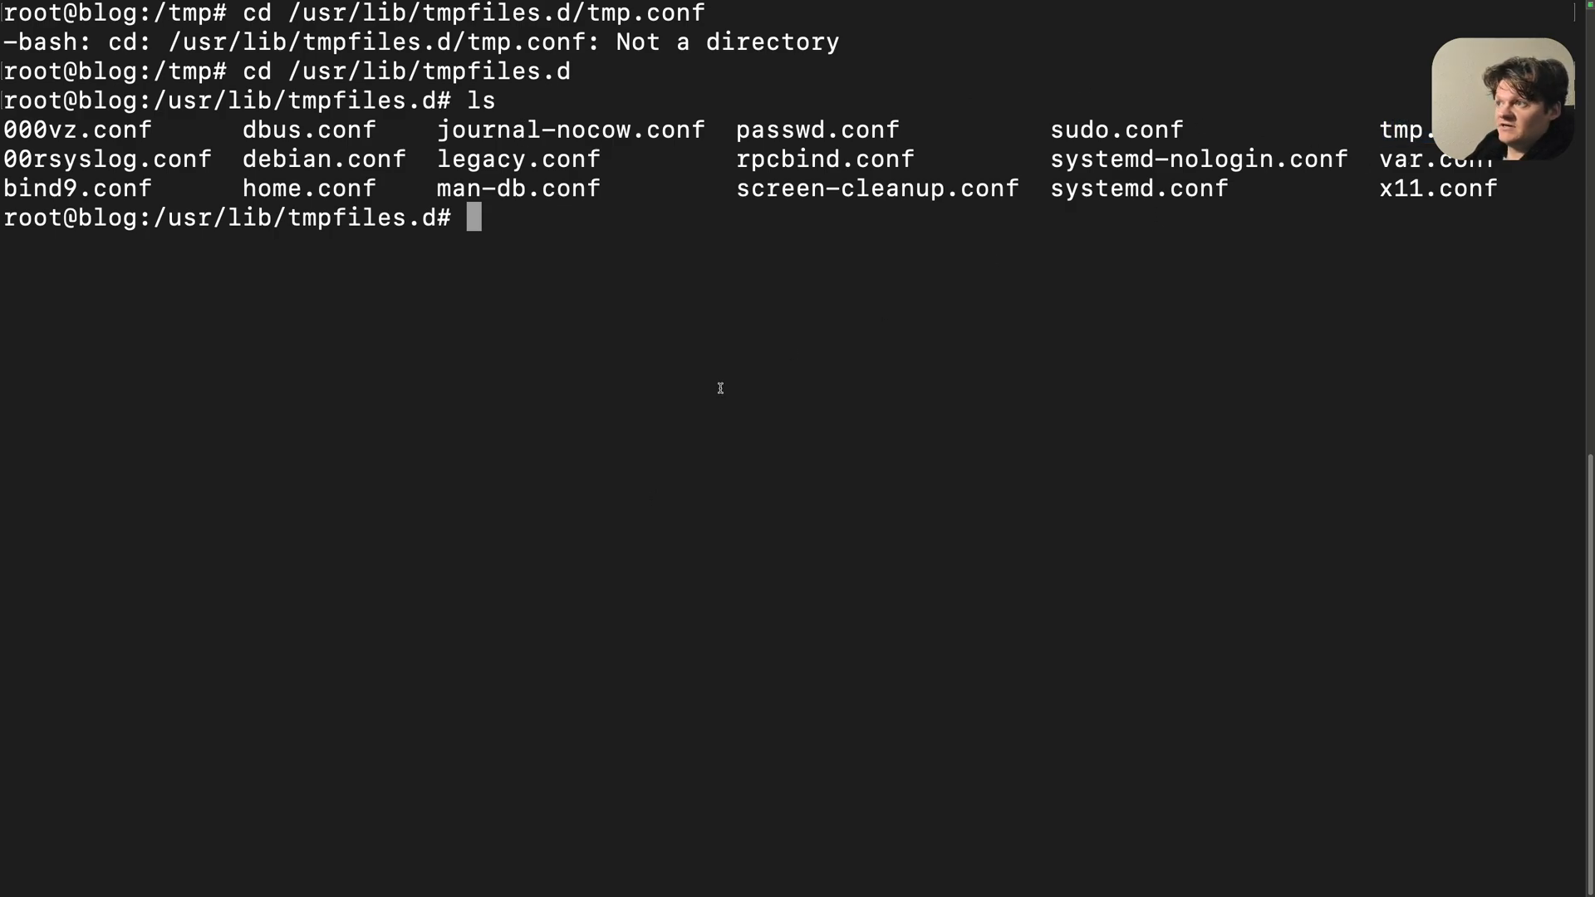
Print the contents of tmp.conf with its /tmp clearing and systemd-private exclusion rules
text(cat tmp.conf)
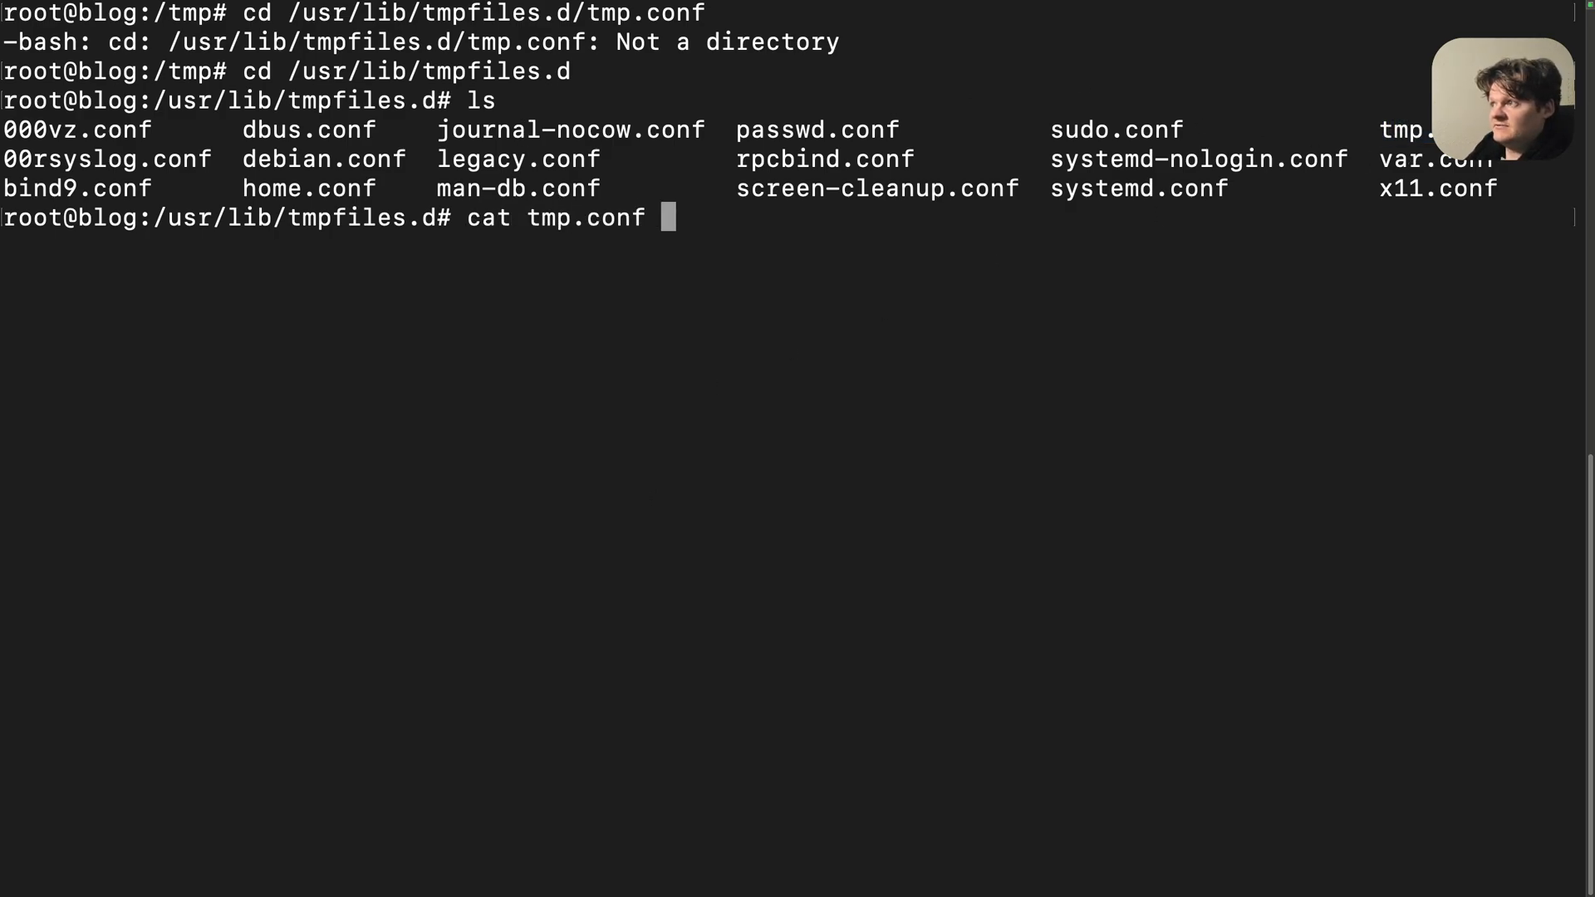
key(Return)
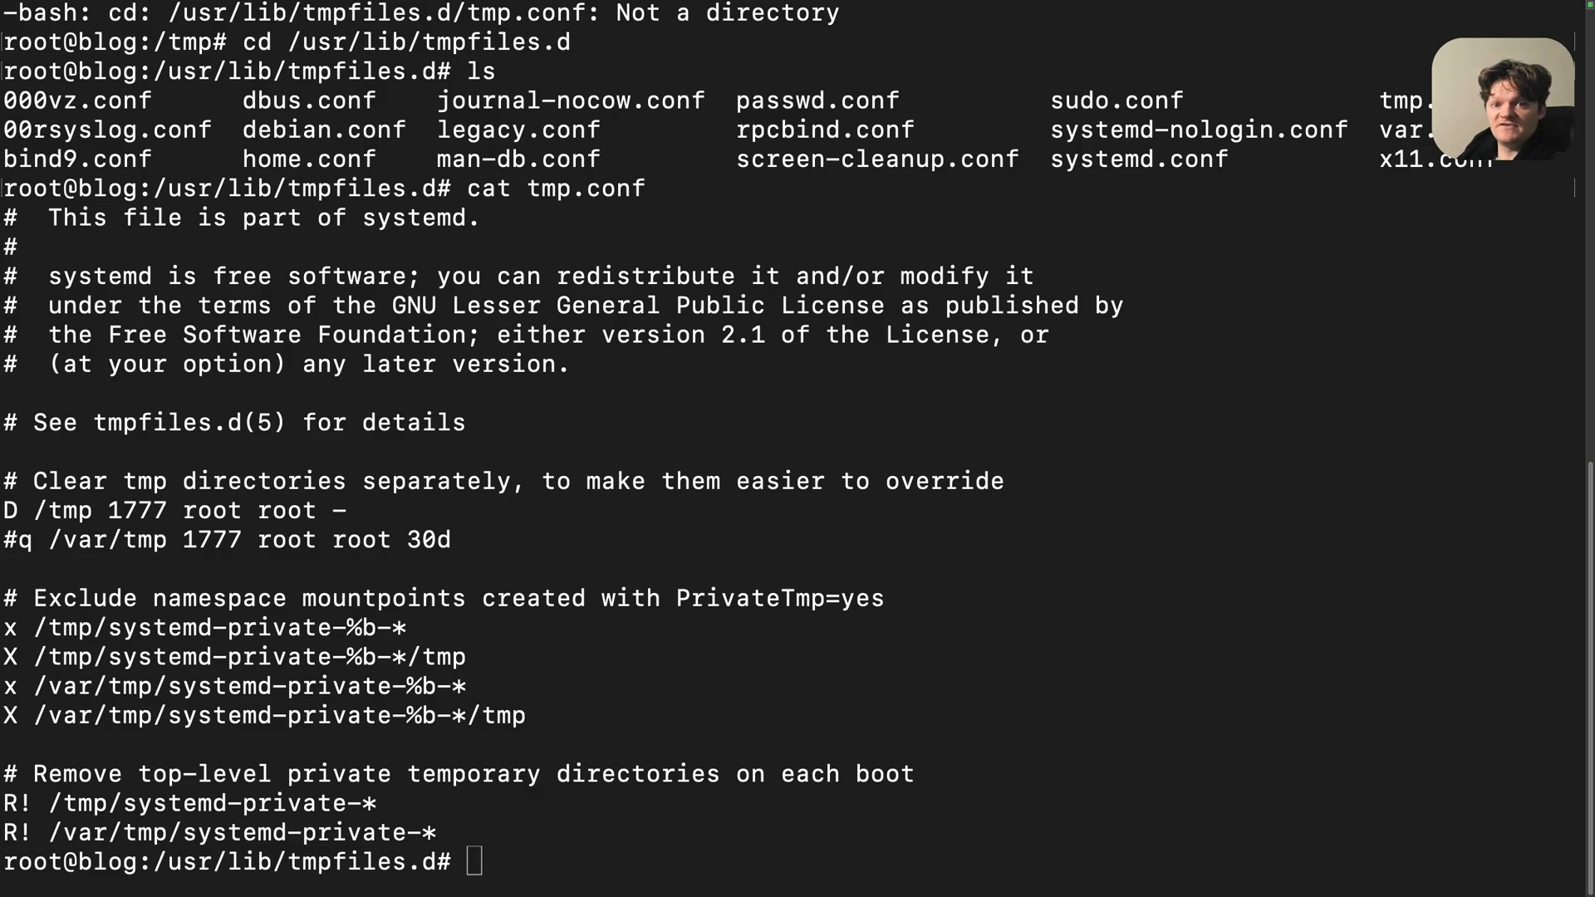
View the tmpfiles.d man page down to the configuration directories and precedence section
text(man tmpfiles.d)
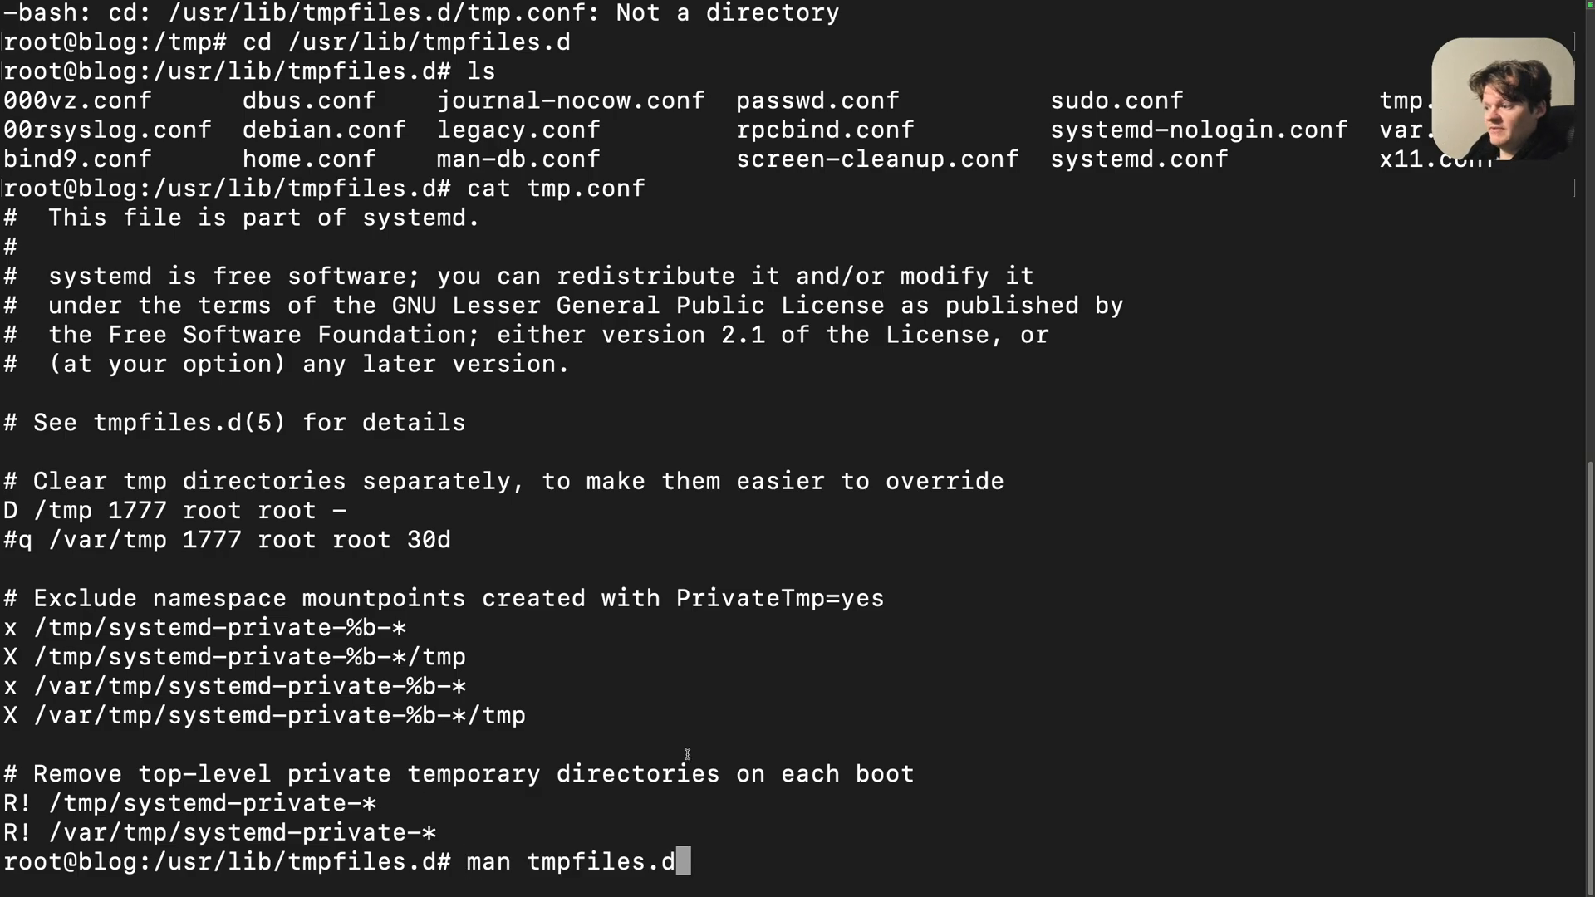
double_click(580, 863)
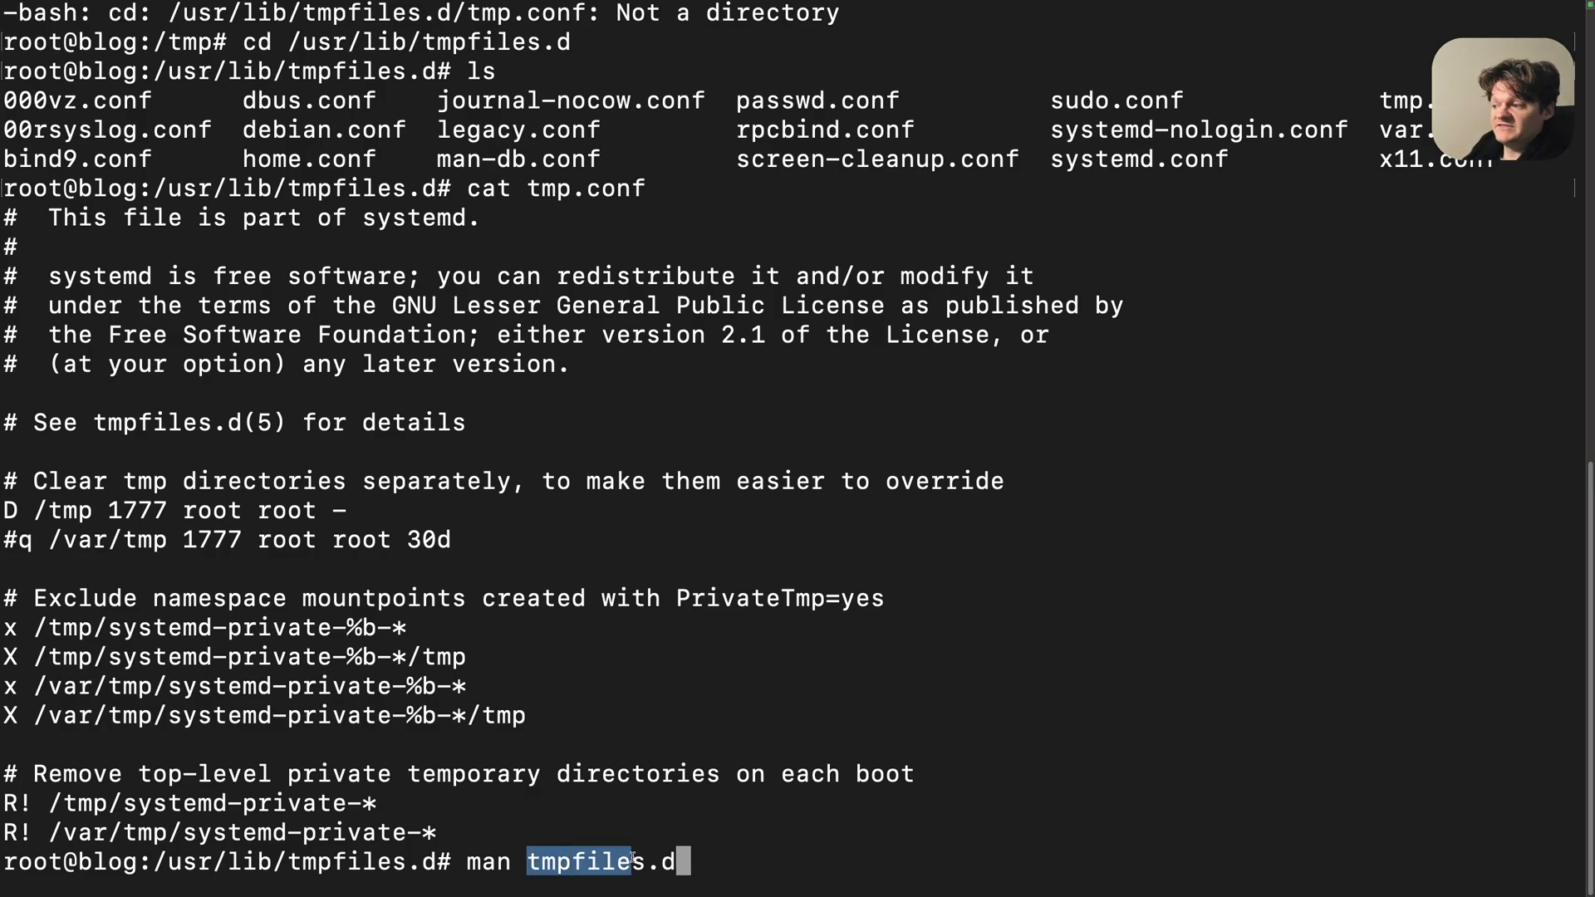
key(Return)
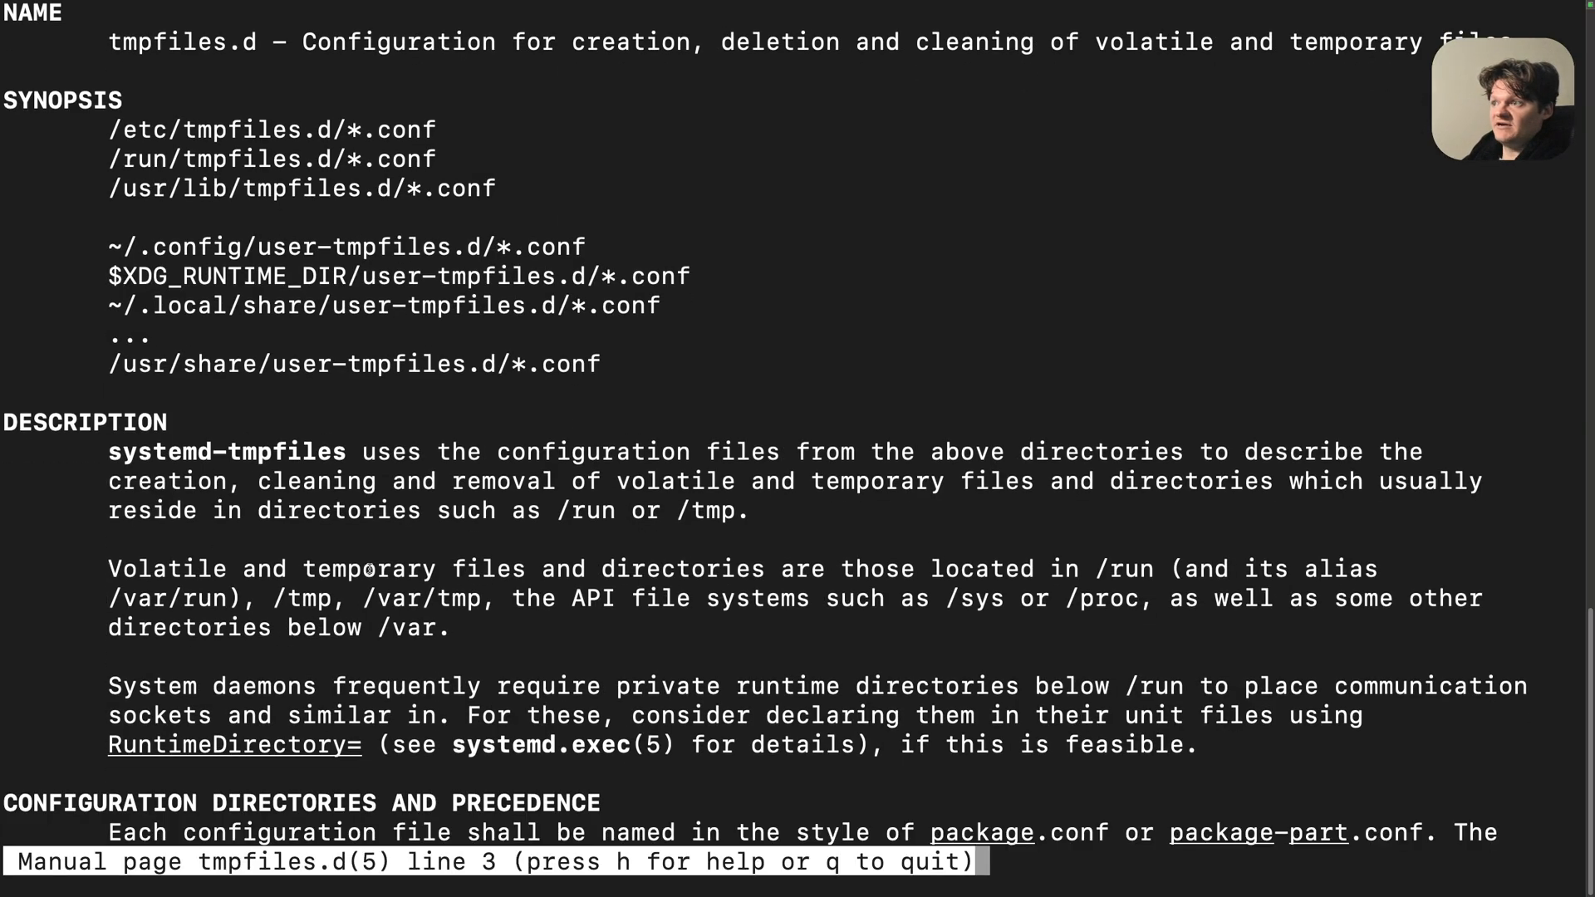
scroll(down, 3)
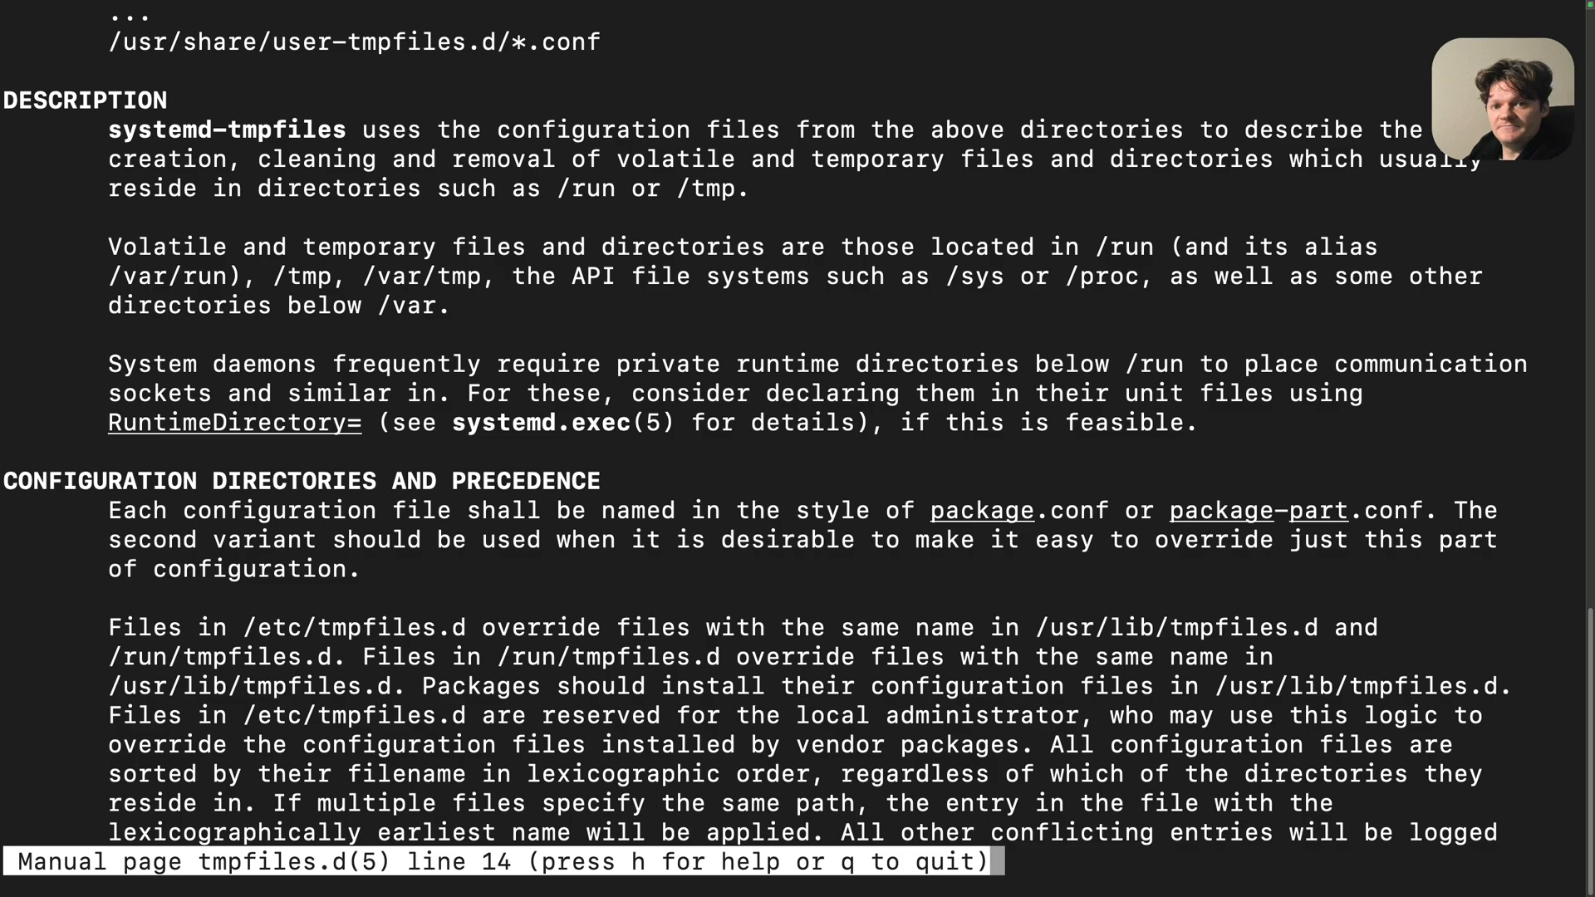